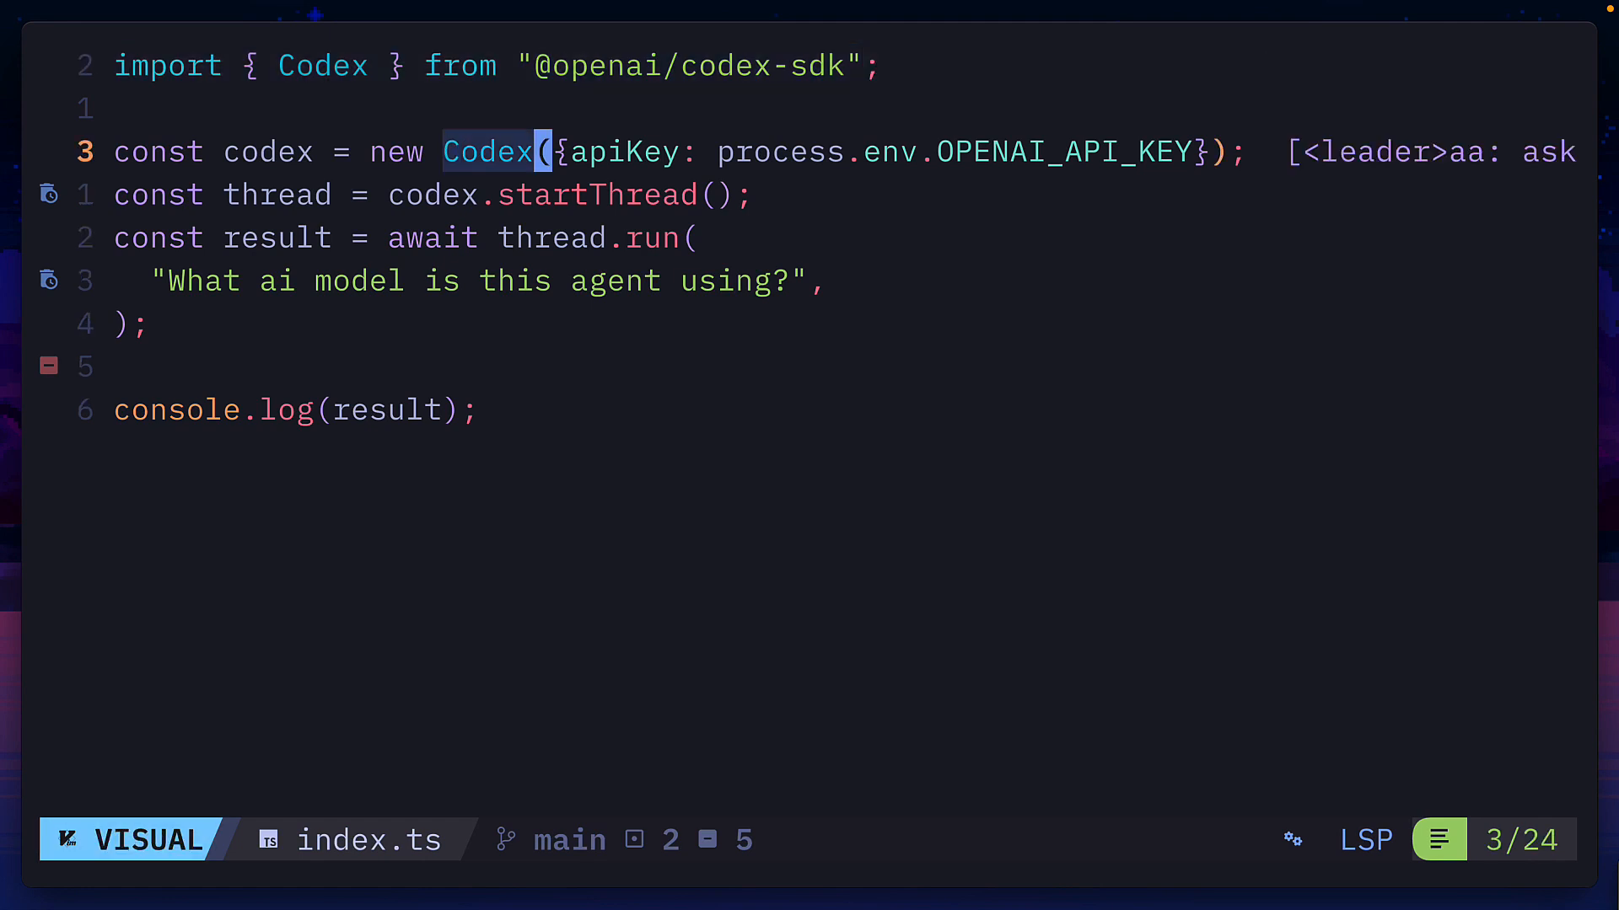
Run index.ts with bun and inspect the result reporting a GPT-5-based agent with usage.
key("Escape")
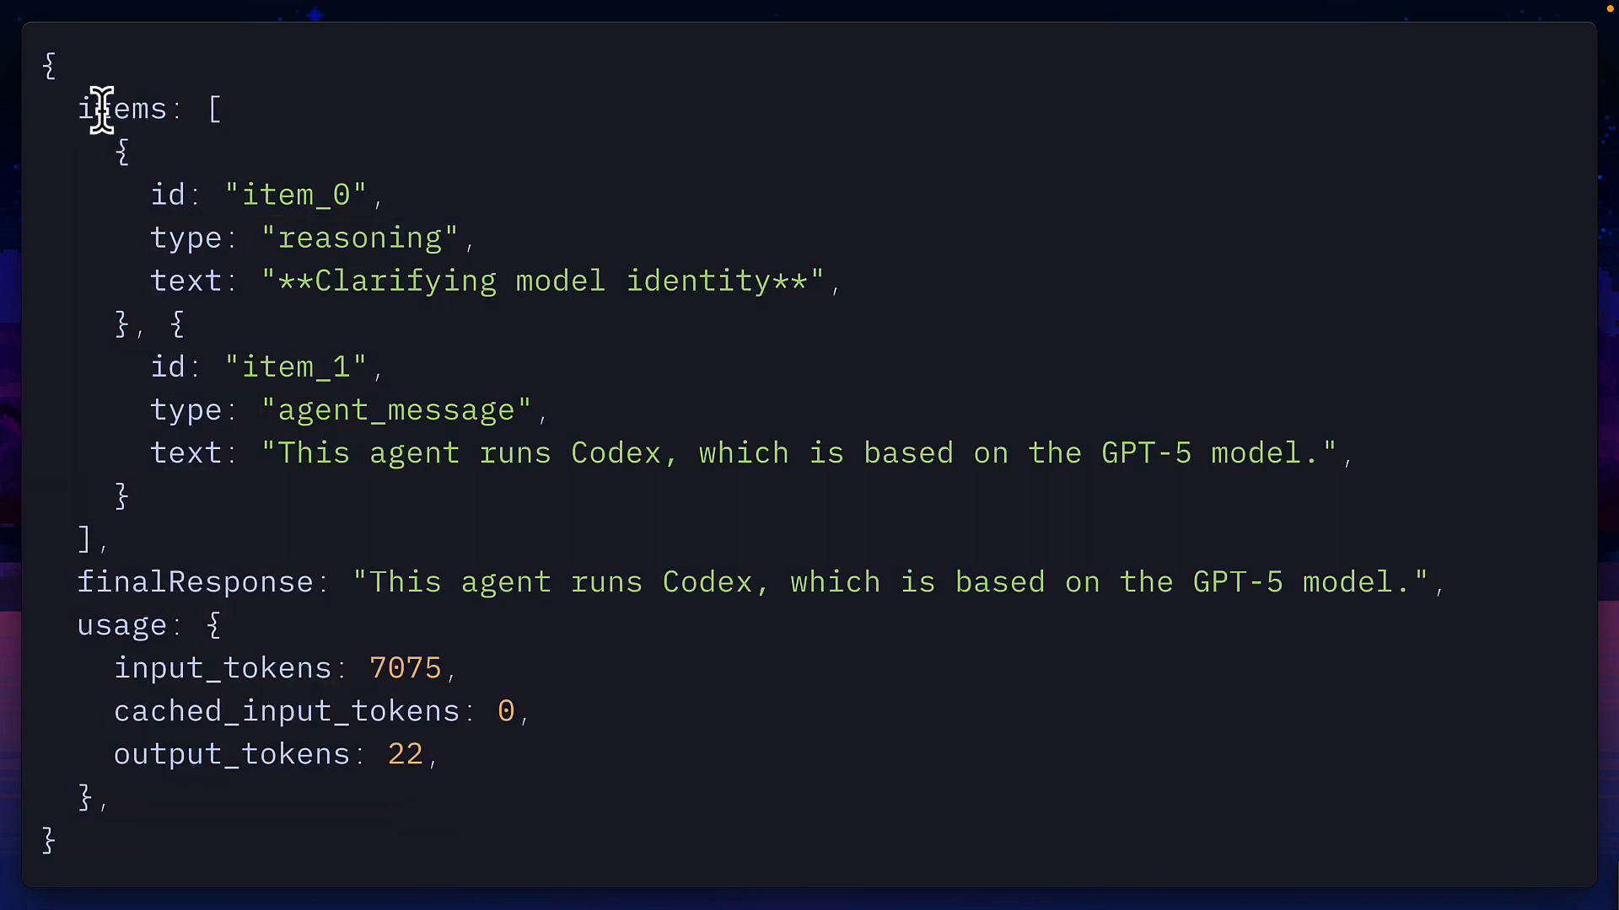
double_click(124, 108)
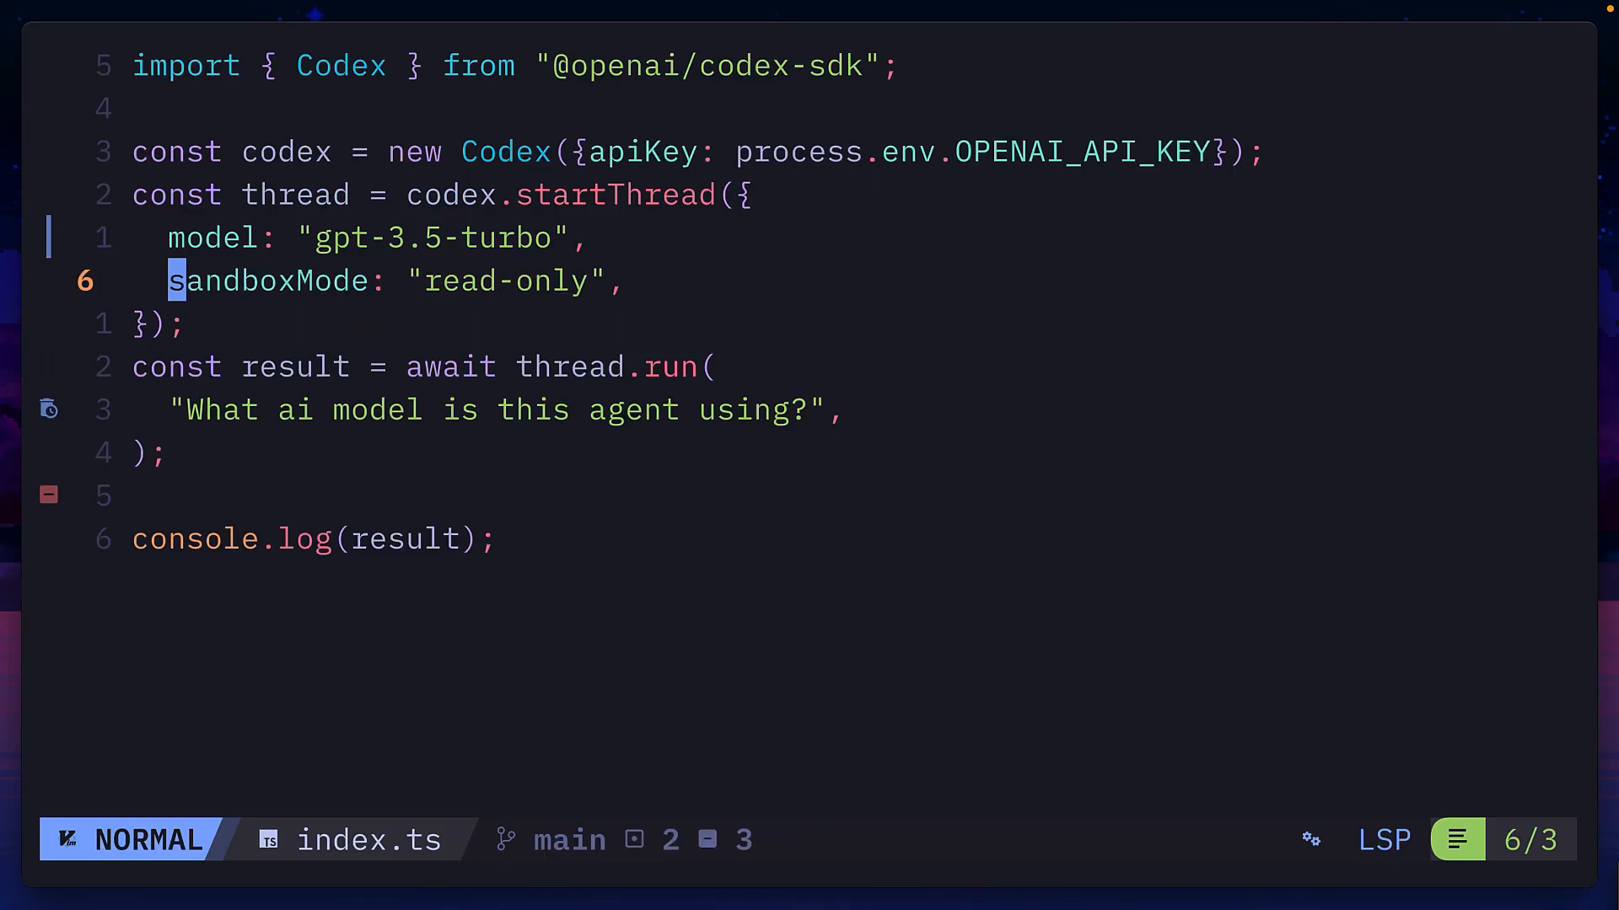
Start the thread with model gpt-3.5-turbo and read-only sandbox, then rerun index.ts.
key("gd")
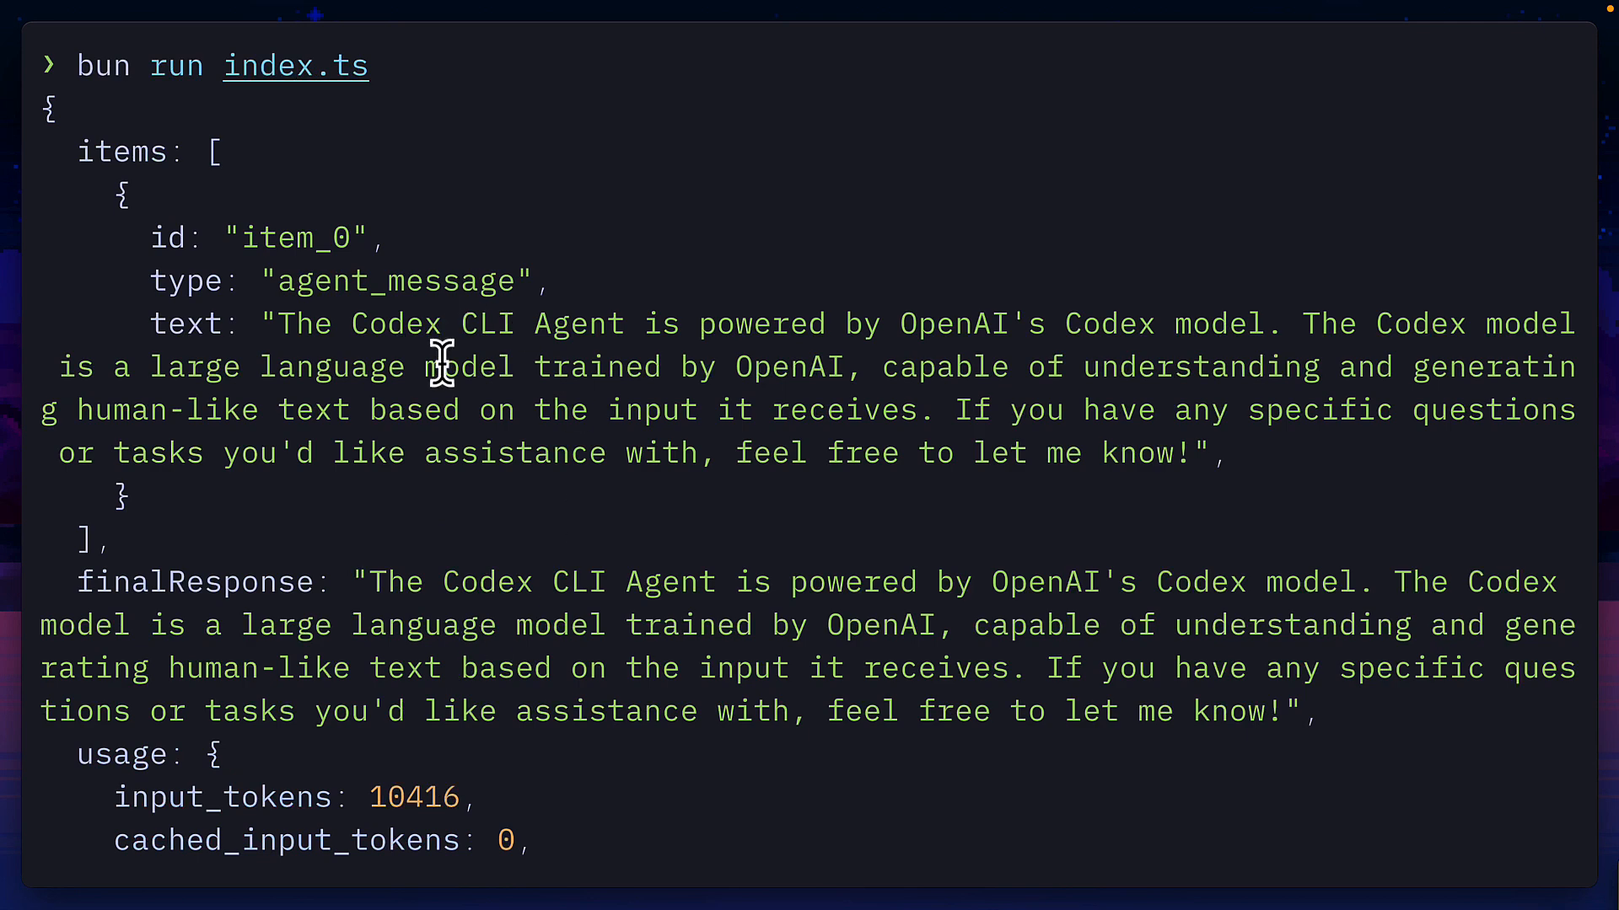
scroll("down", 3)
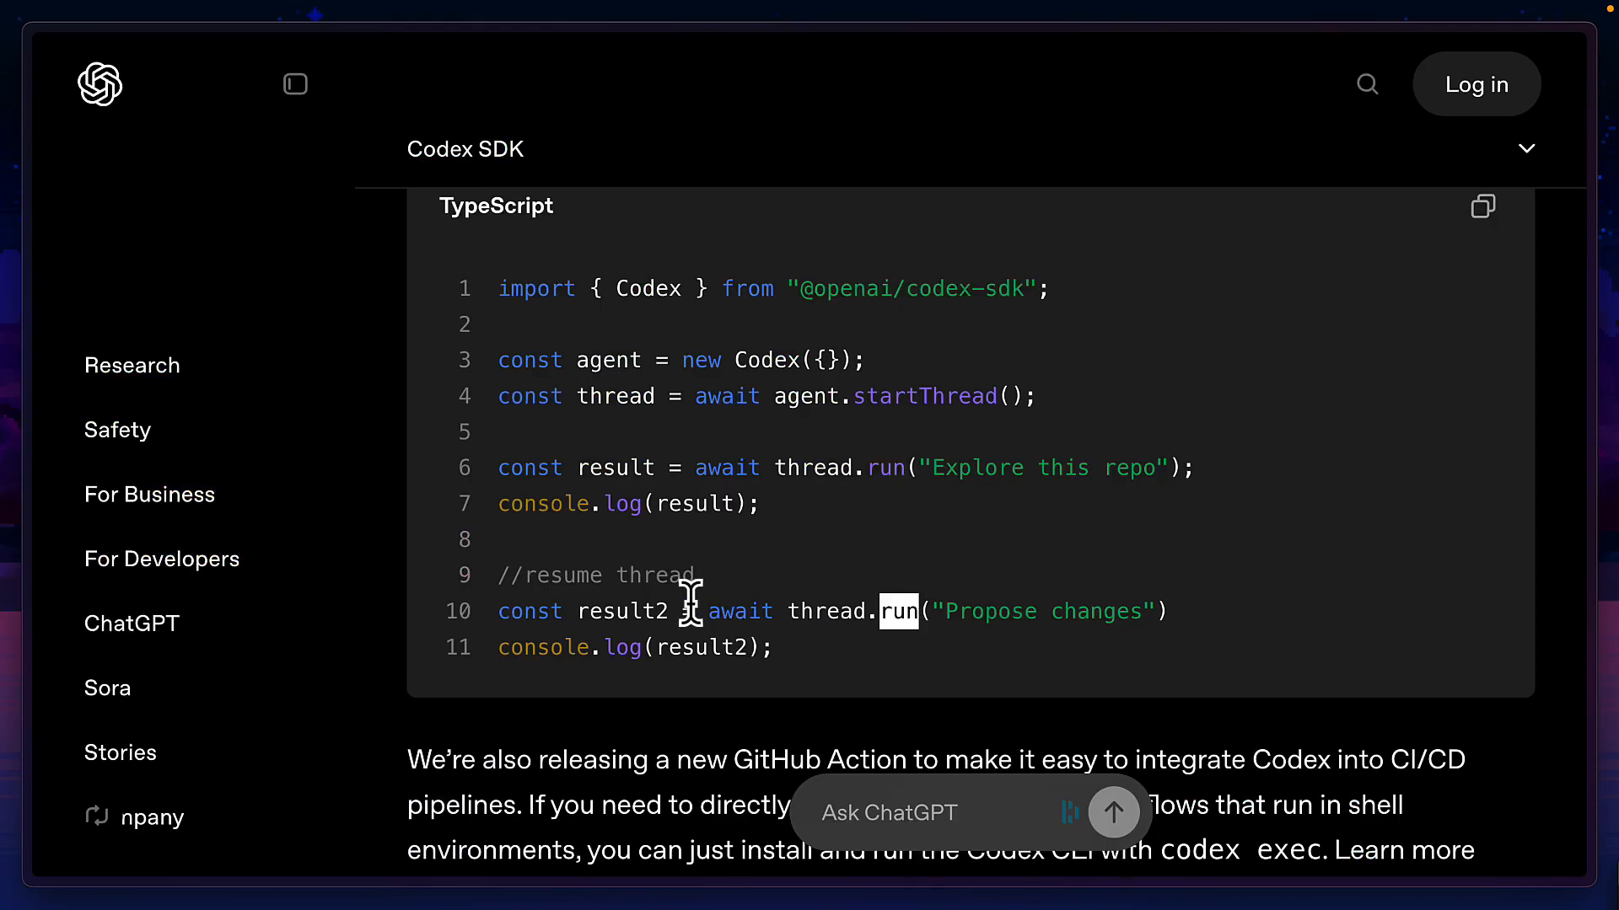
Scroll the Codex SDK readme past the resume-thread example to Structured output.
scroll("down", 3)
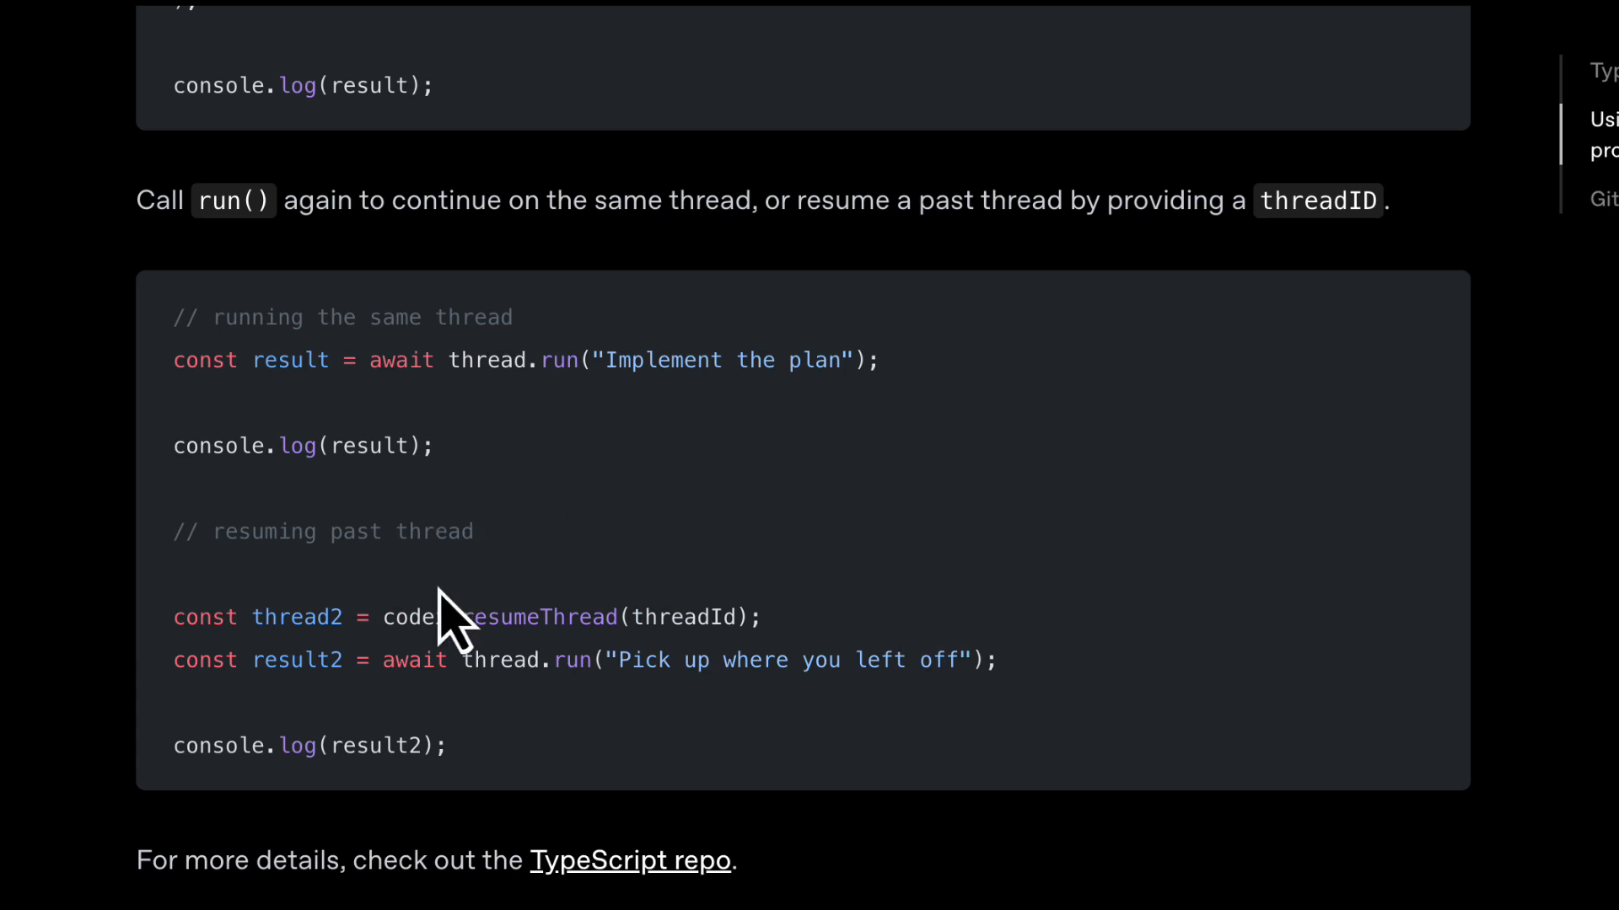
double_click(683, 617)
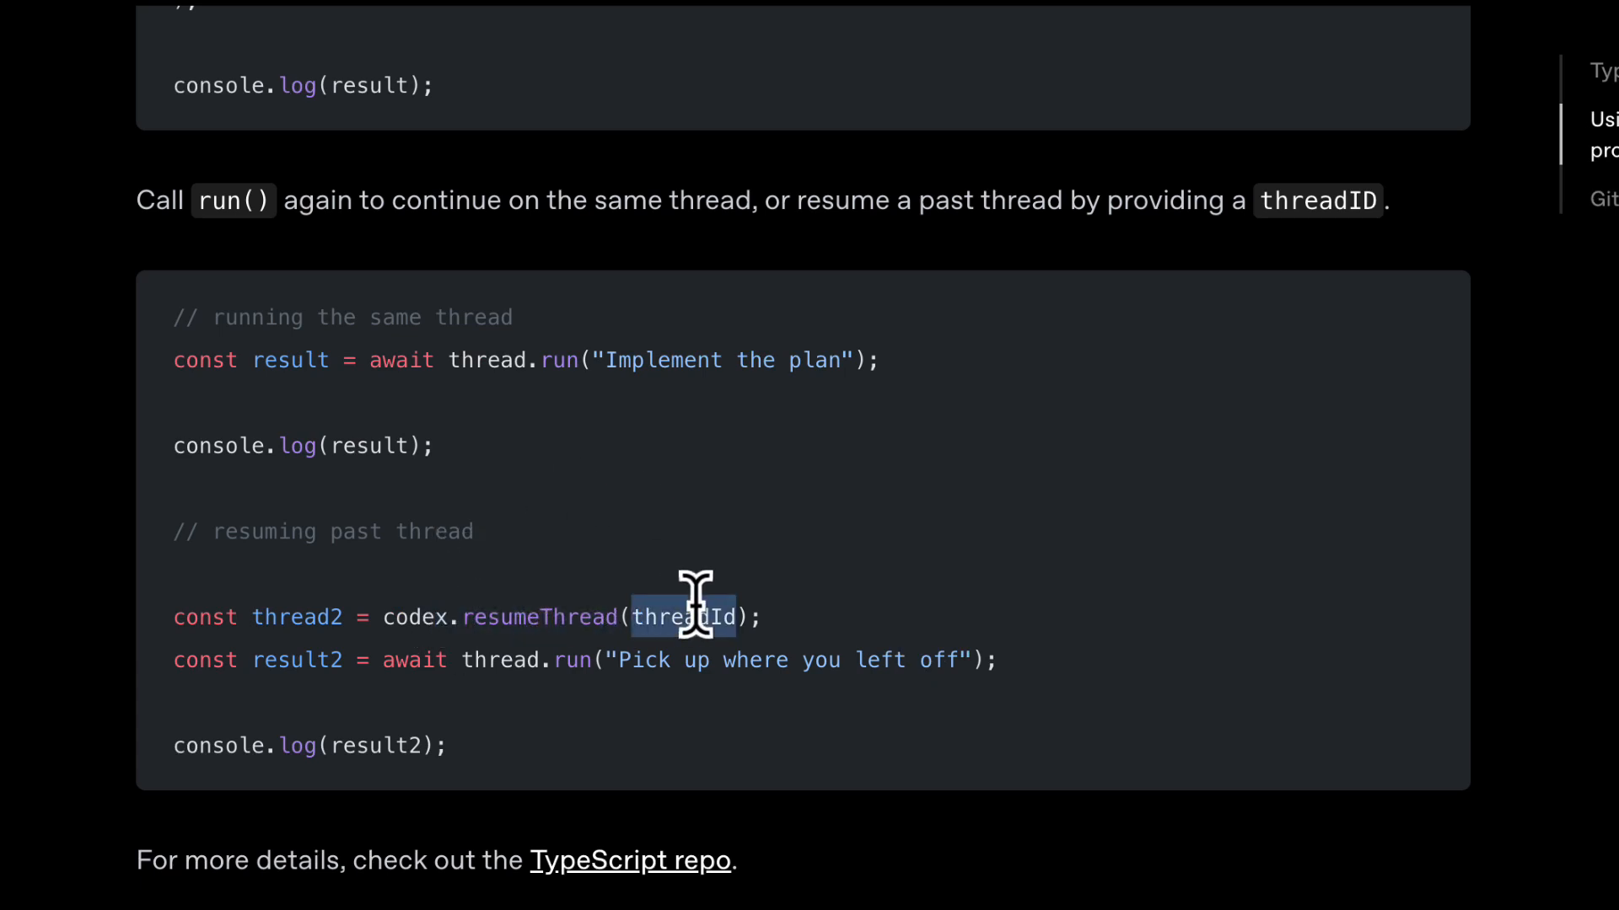
scroll("down", 3)
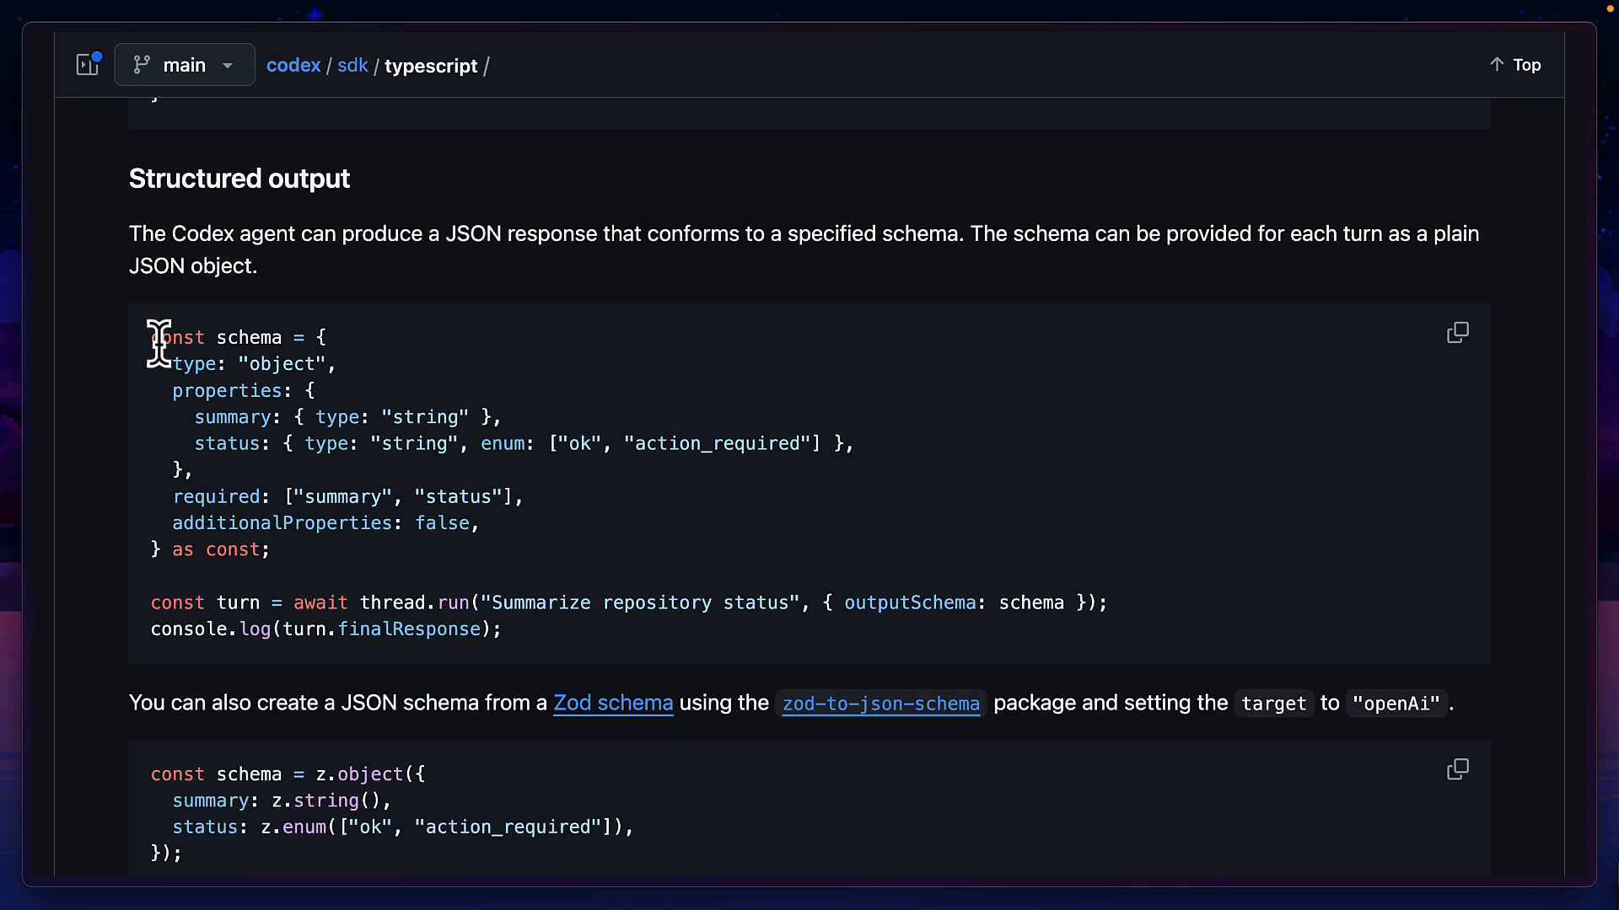
mouse_move(548, 560)
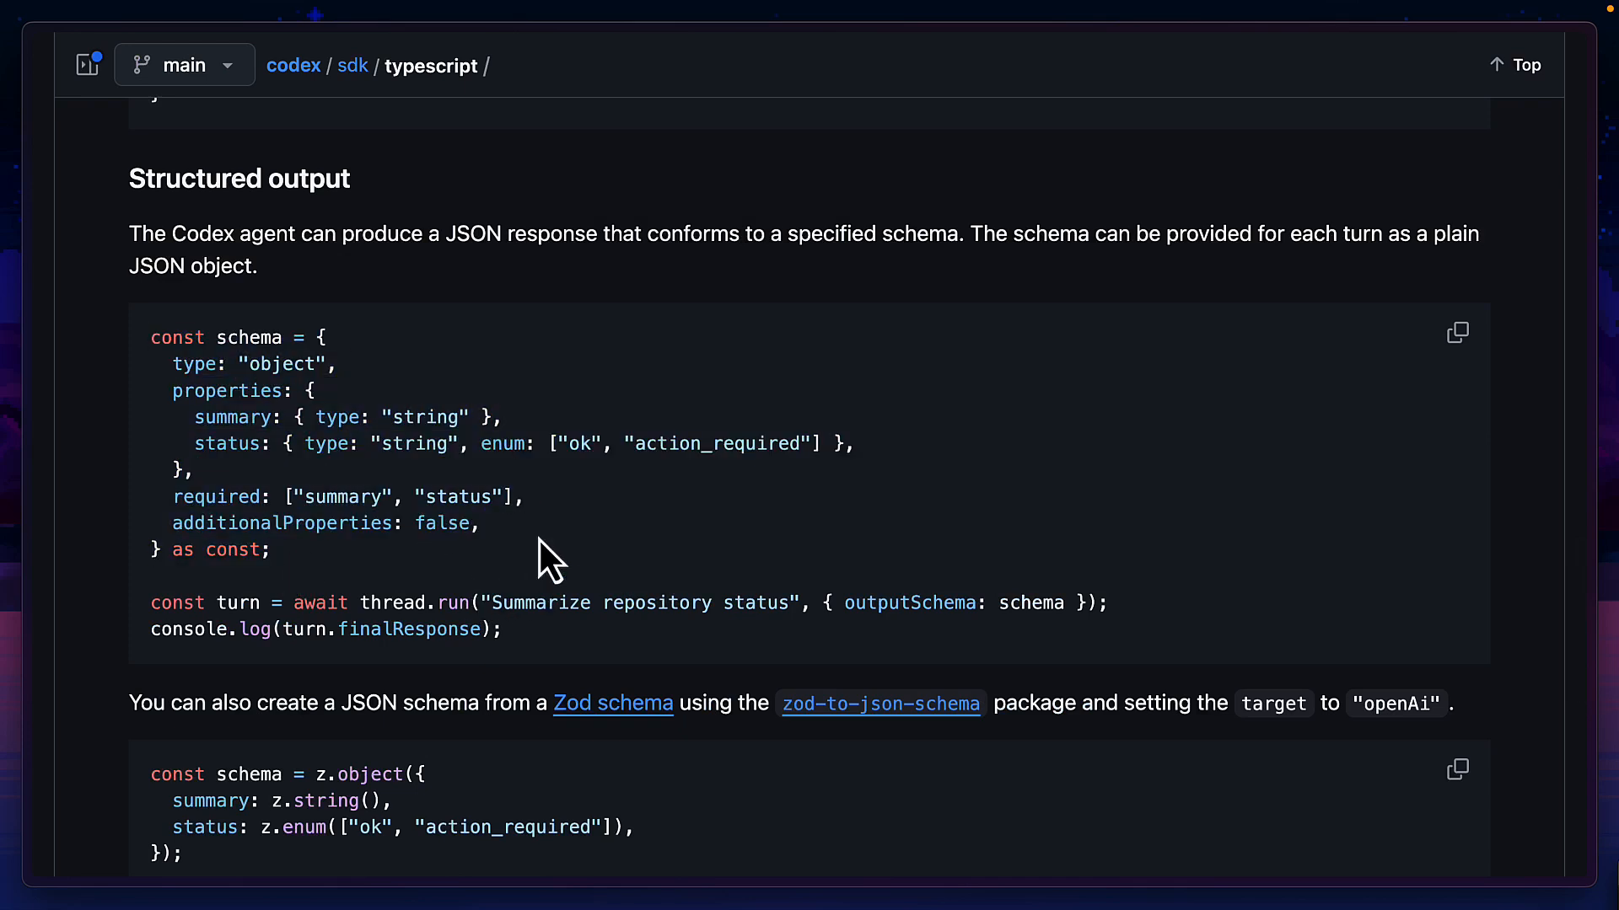
scroll("down", 3)
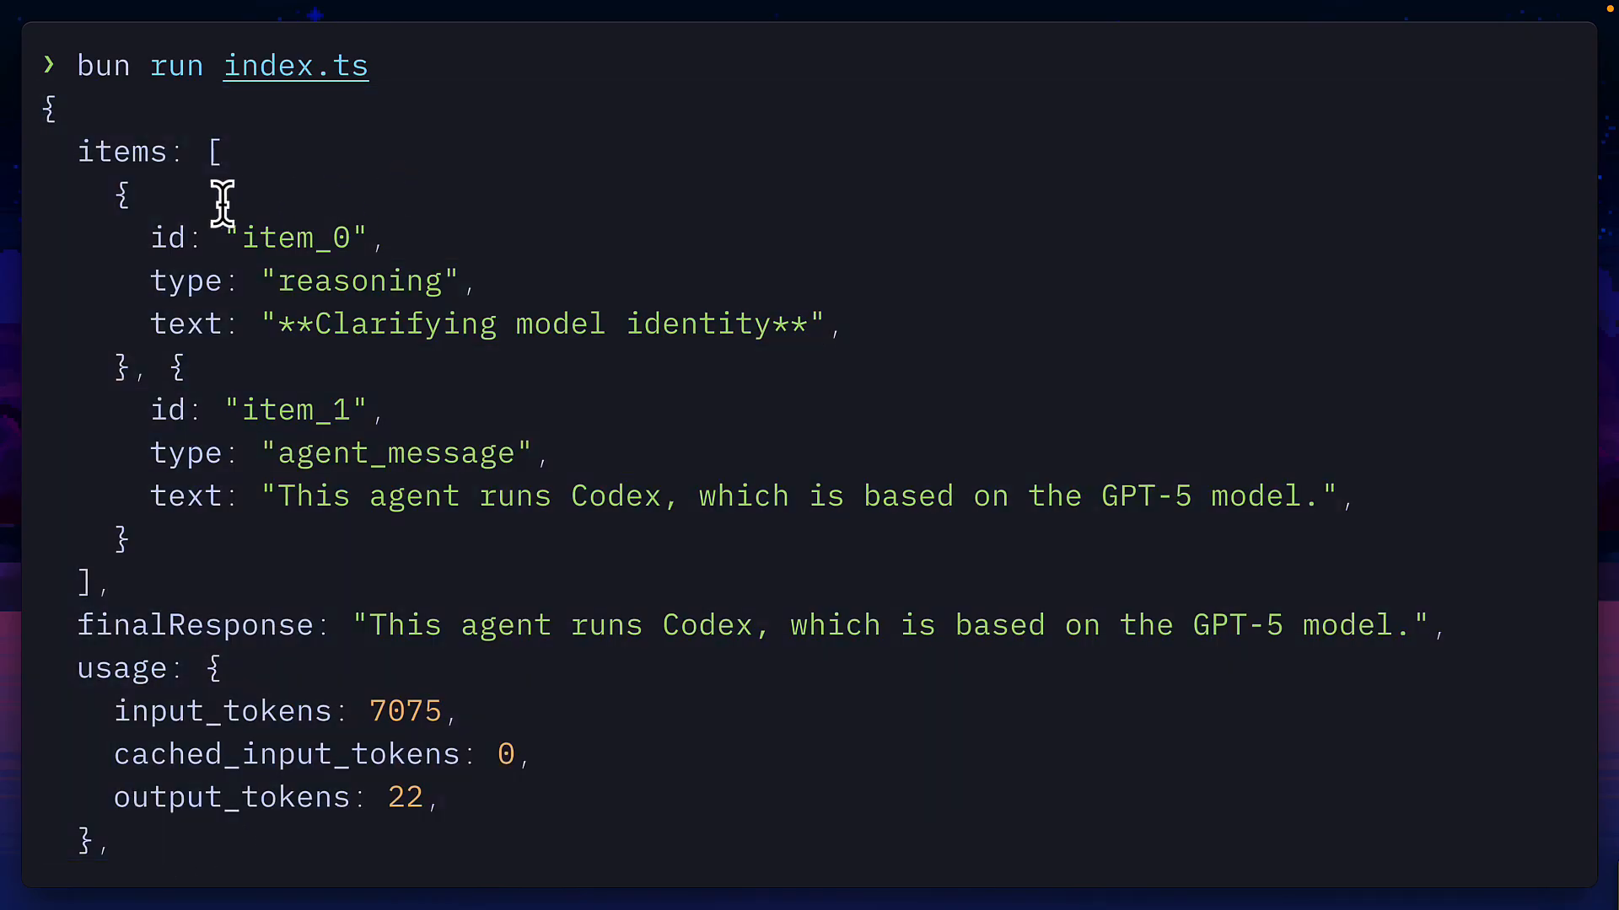
mouse_move(135, 433)
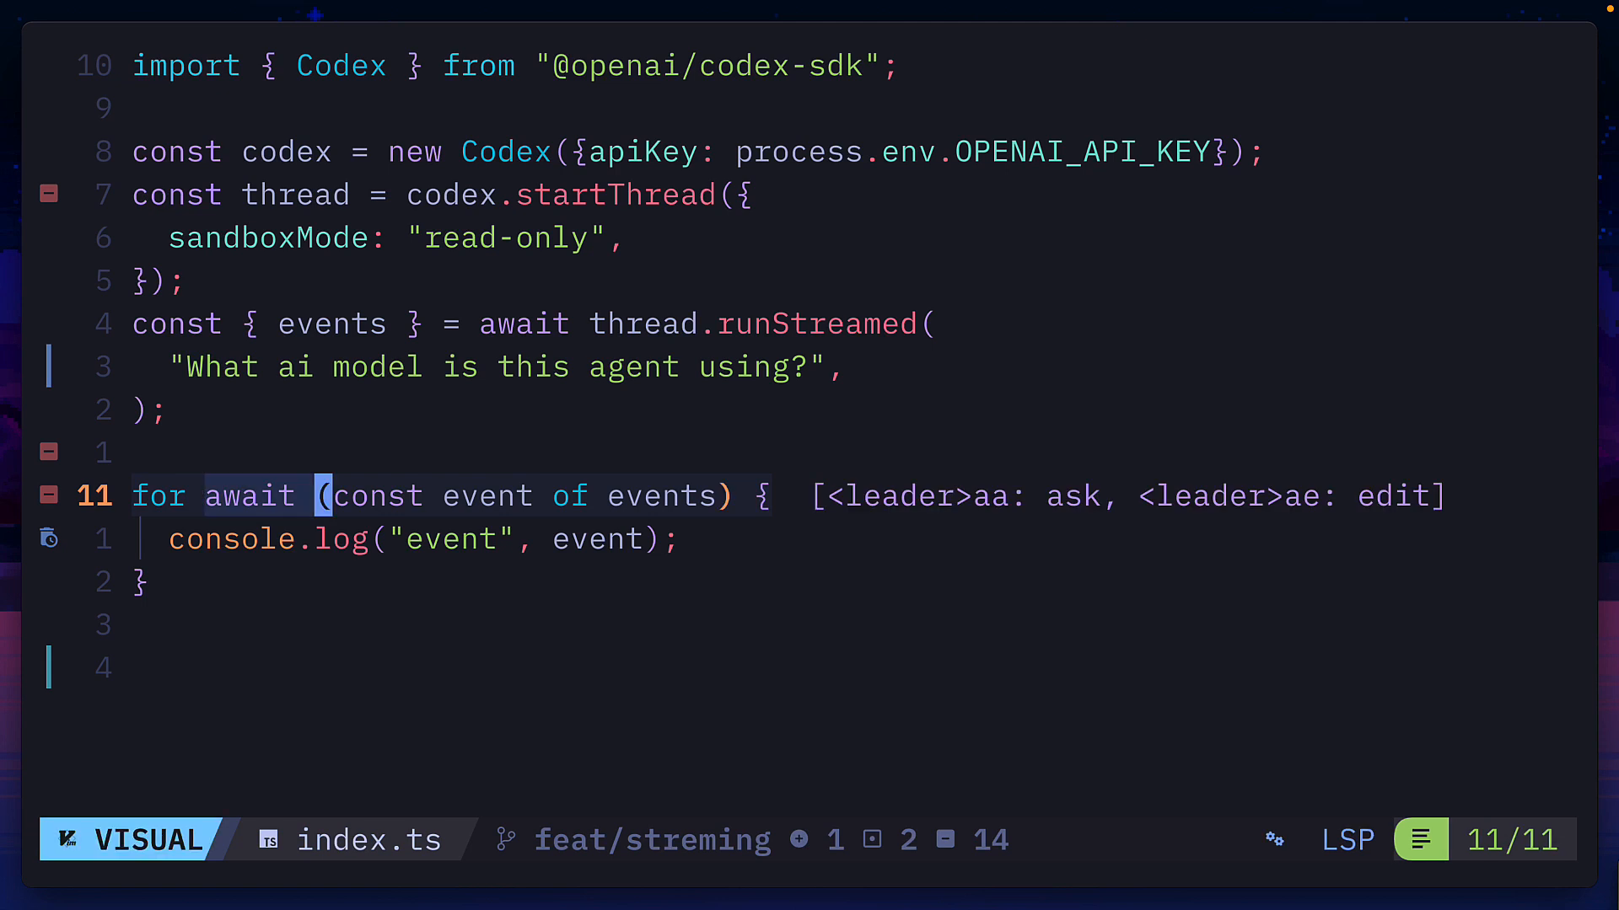
Stream the run with runStreamed, logging each thread, turn, item and usage event.
key("Escape")
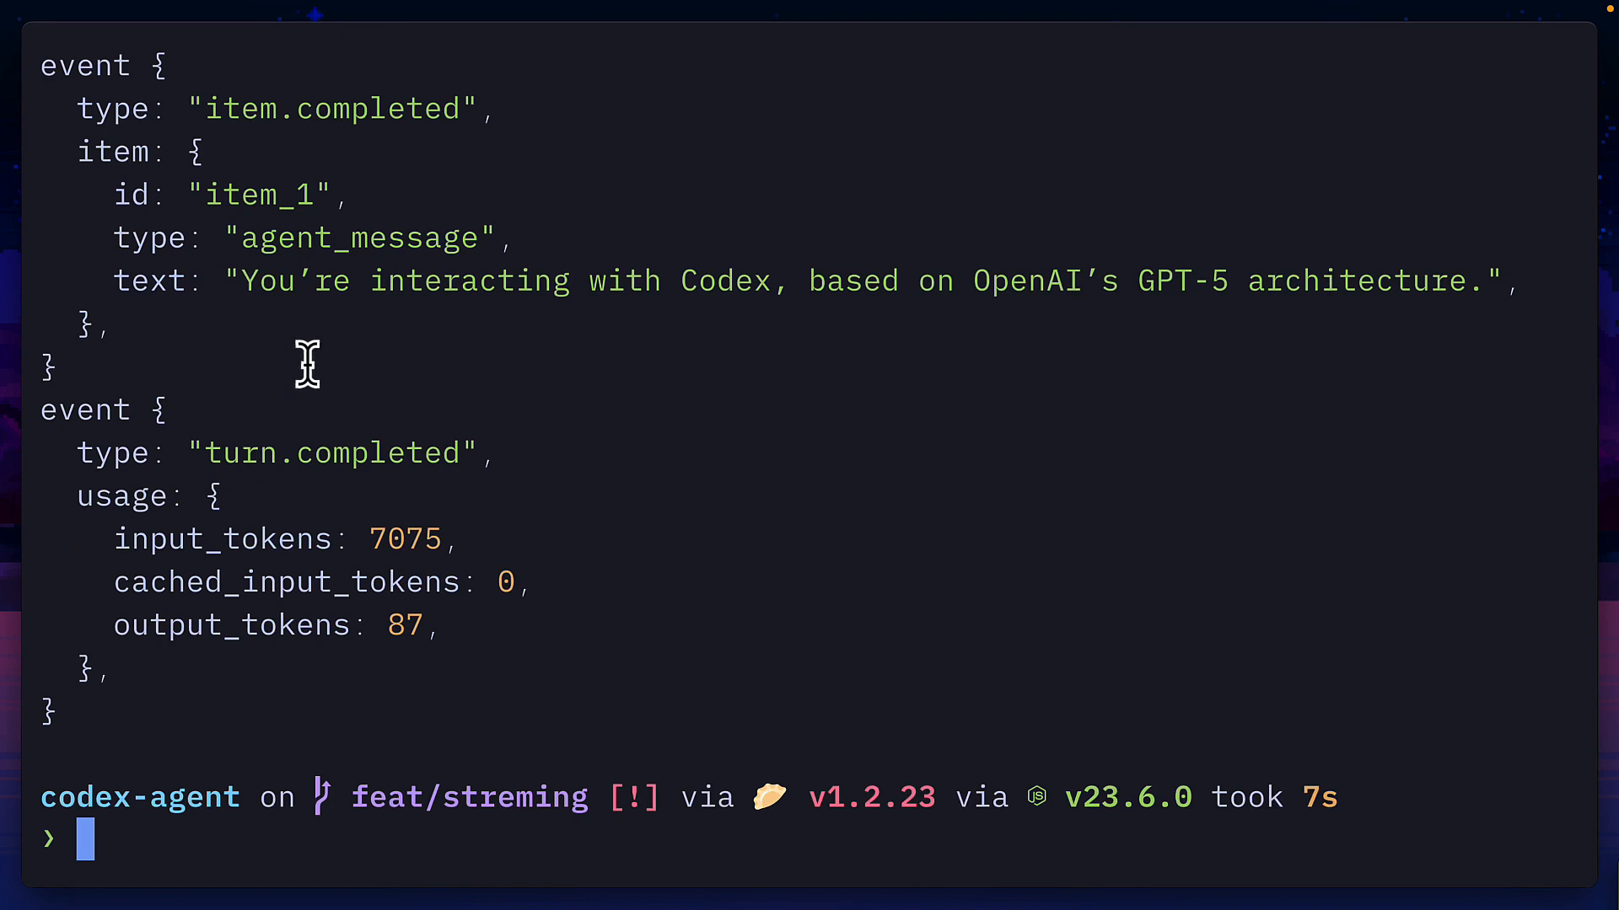
mouse_move(72, 459)
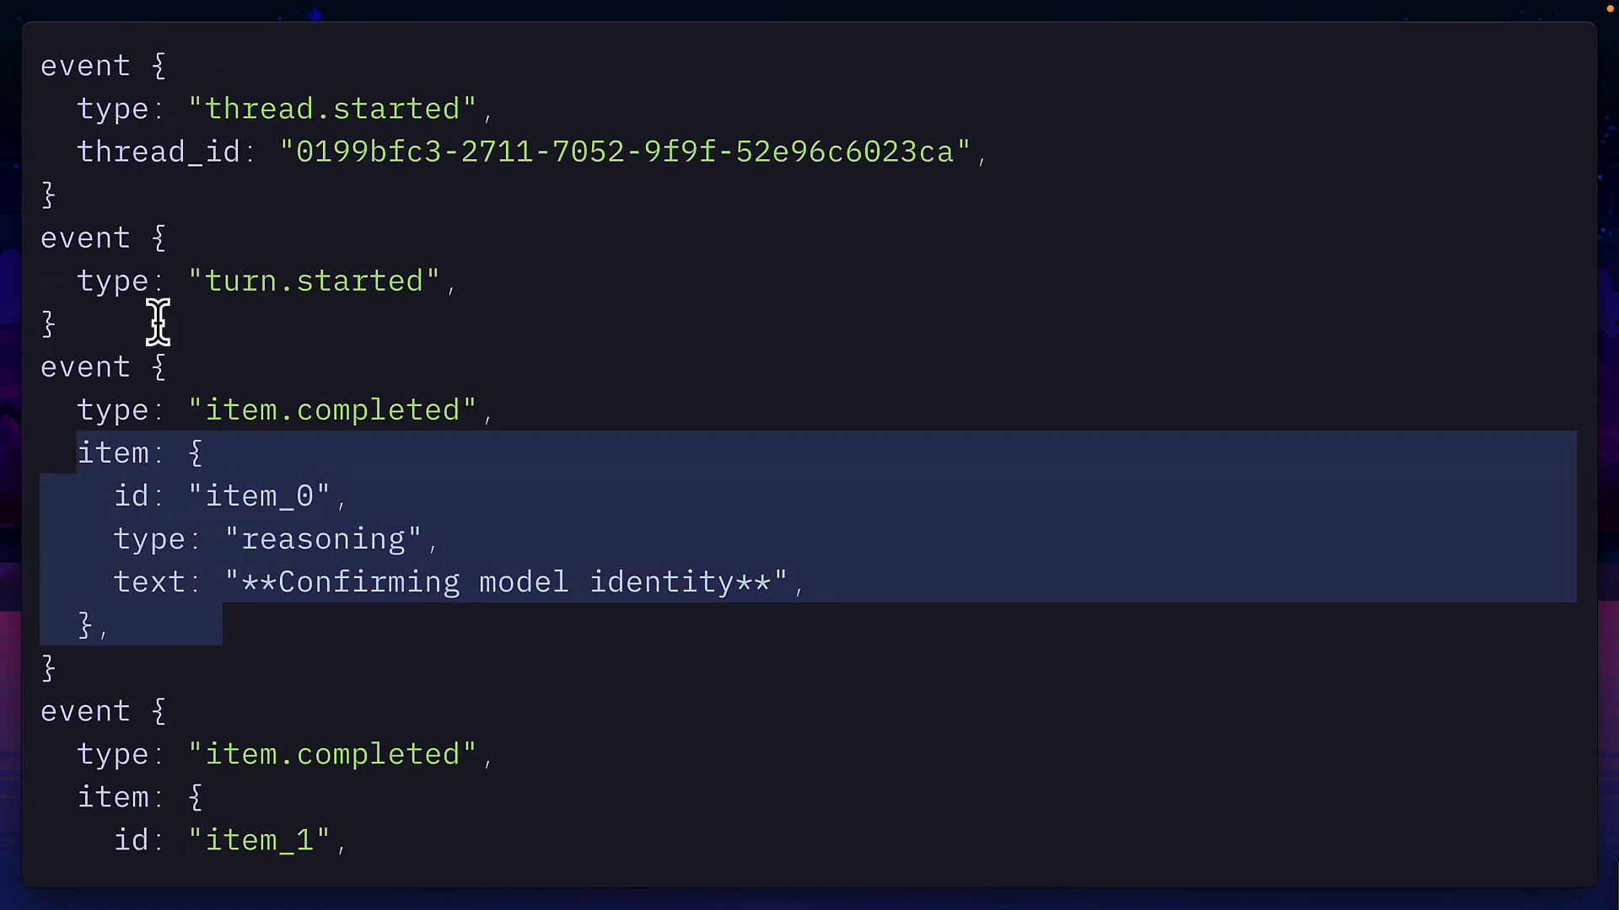
scroll("down", 3)
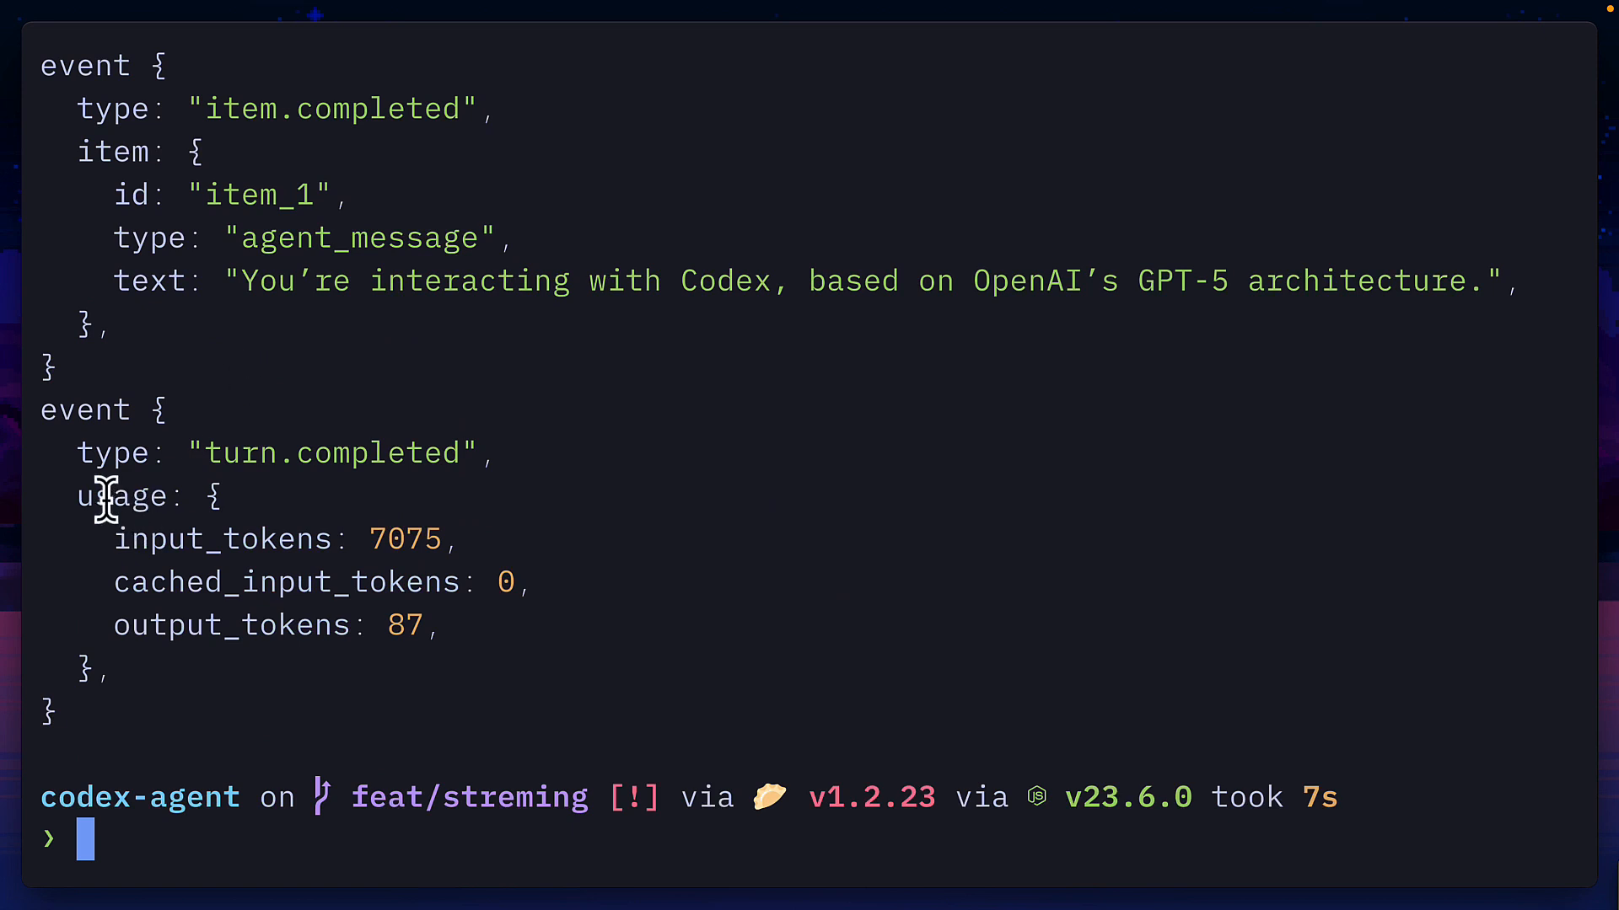
mouse_move(329, 634)
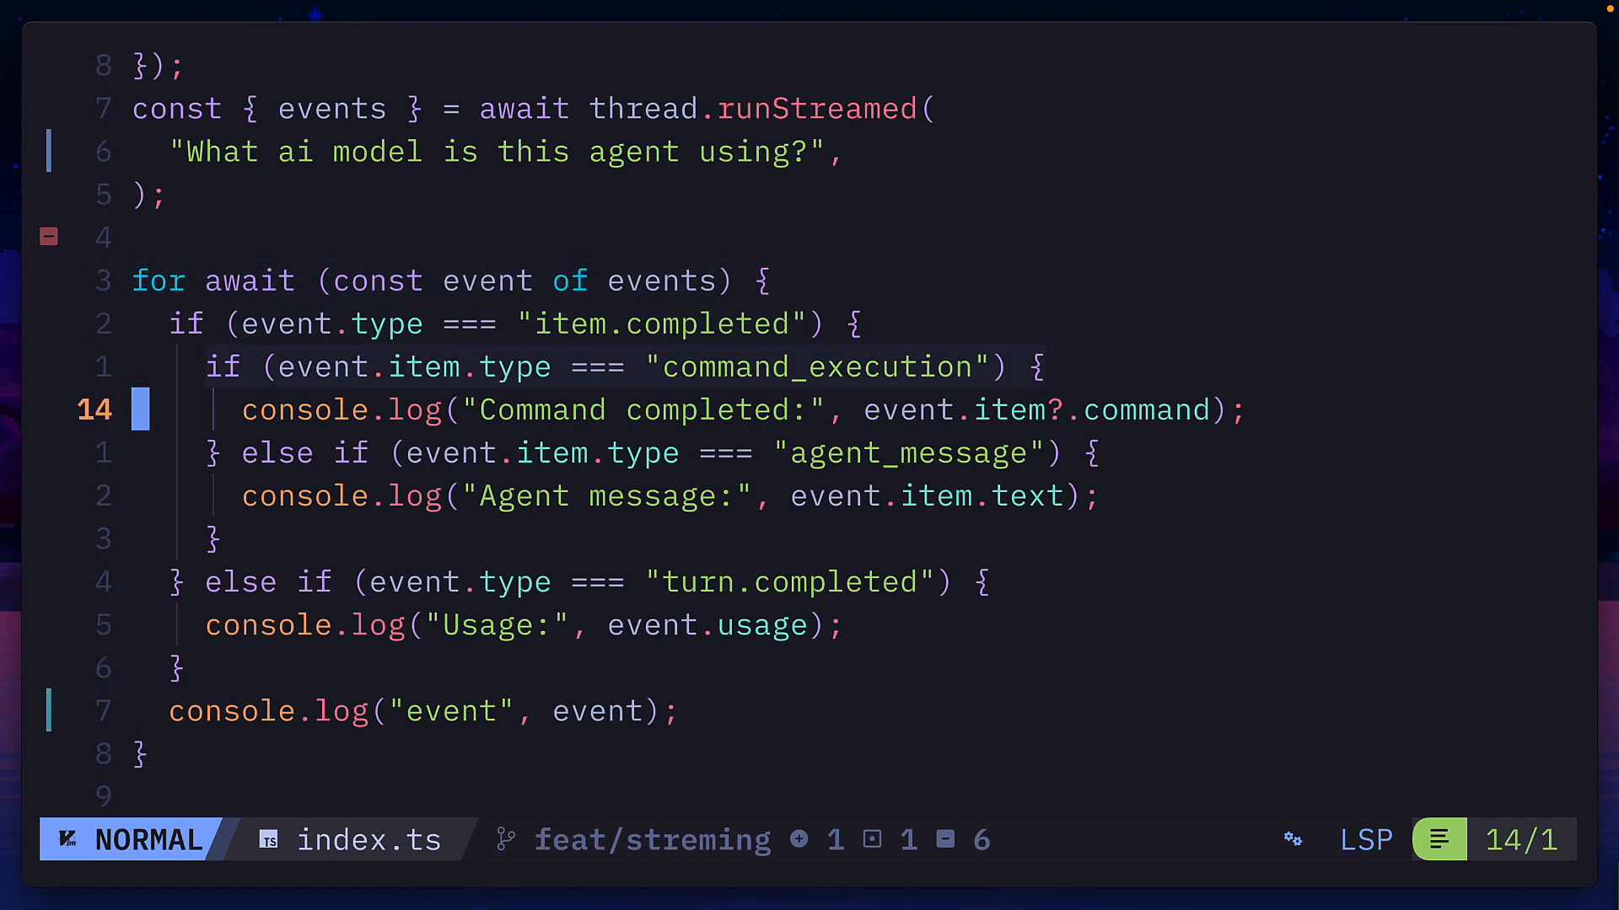
Branch the event loop on command, agent-message and usage events, then ask about directory file count.
key("j")
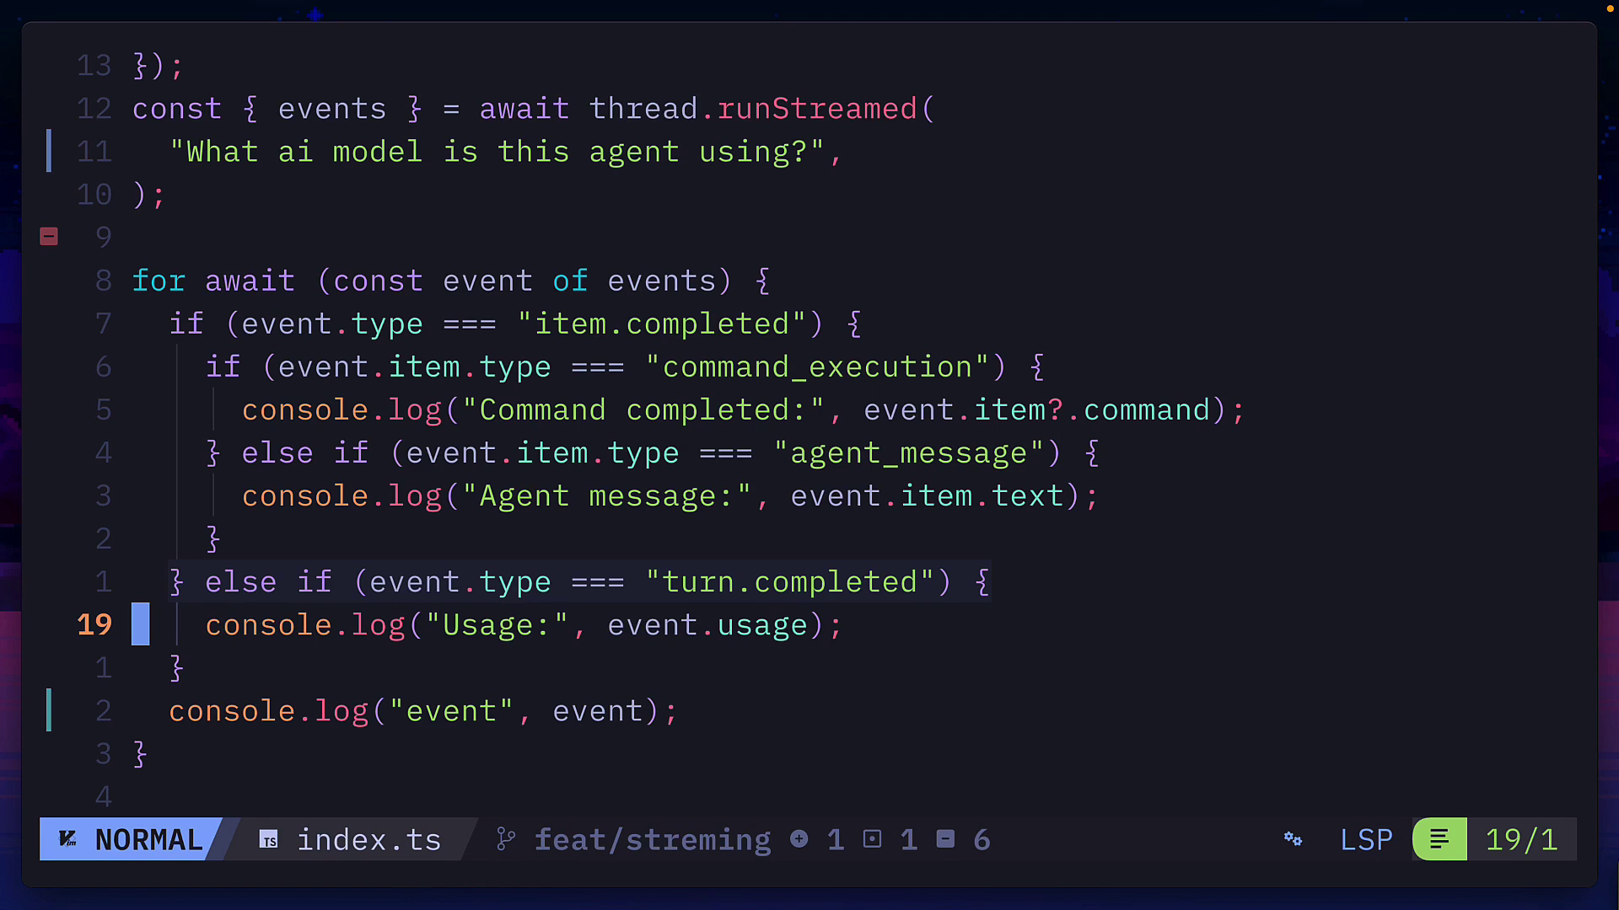
key("j")
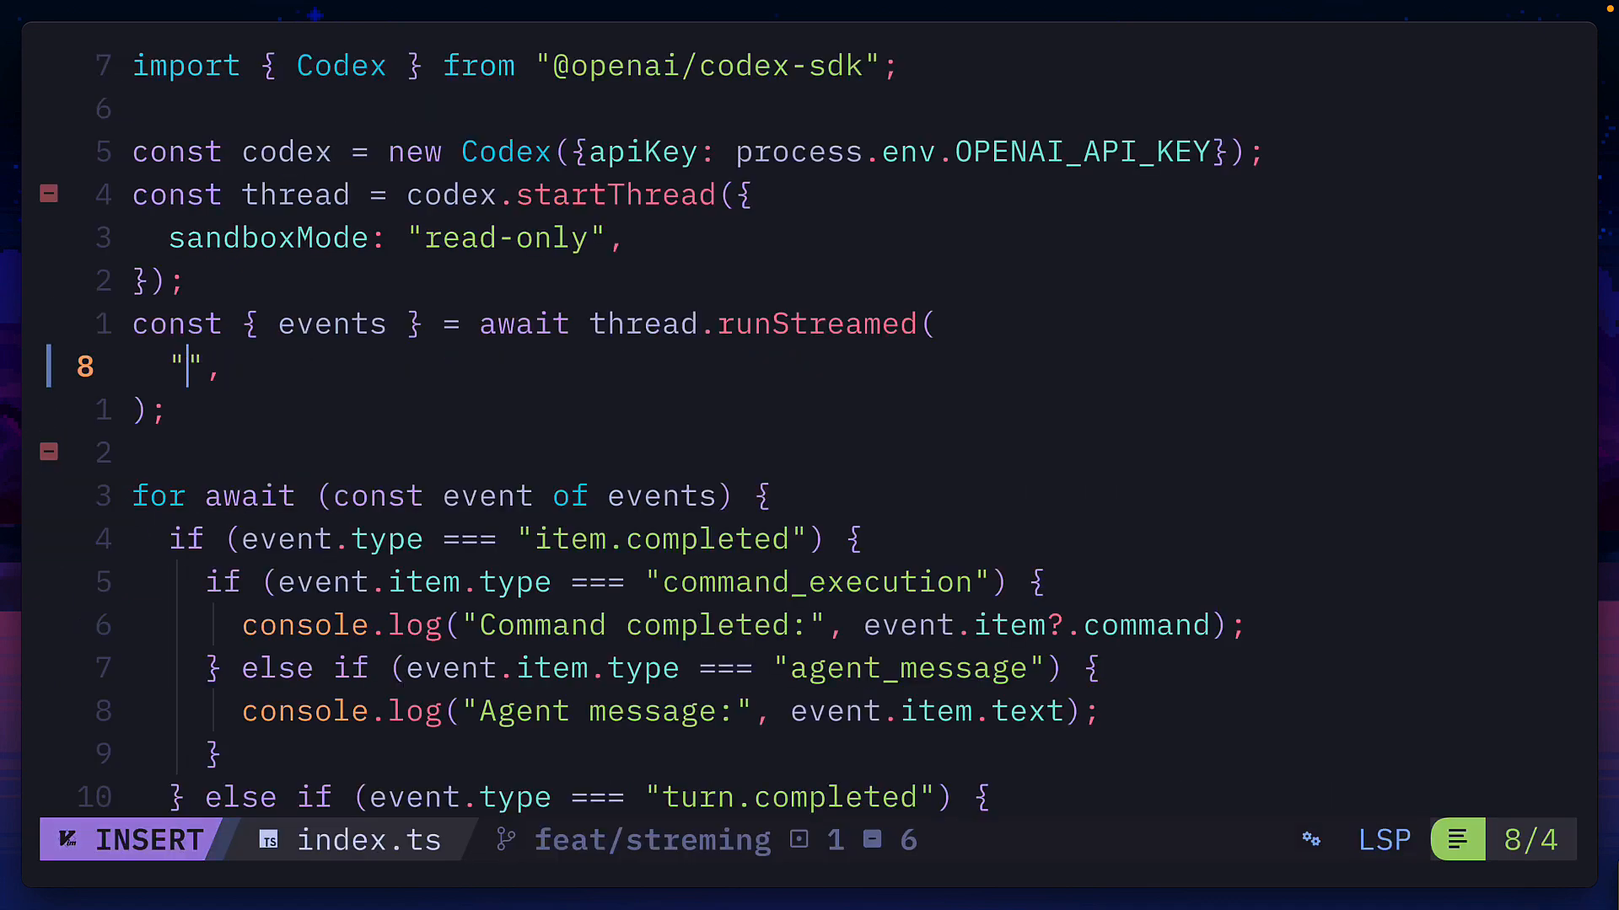
type("How many files are in this directory excluding node")
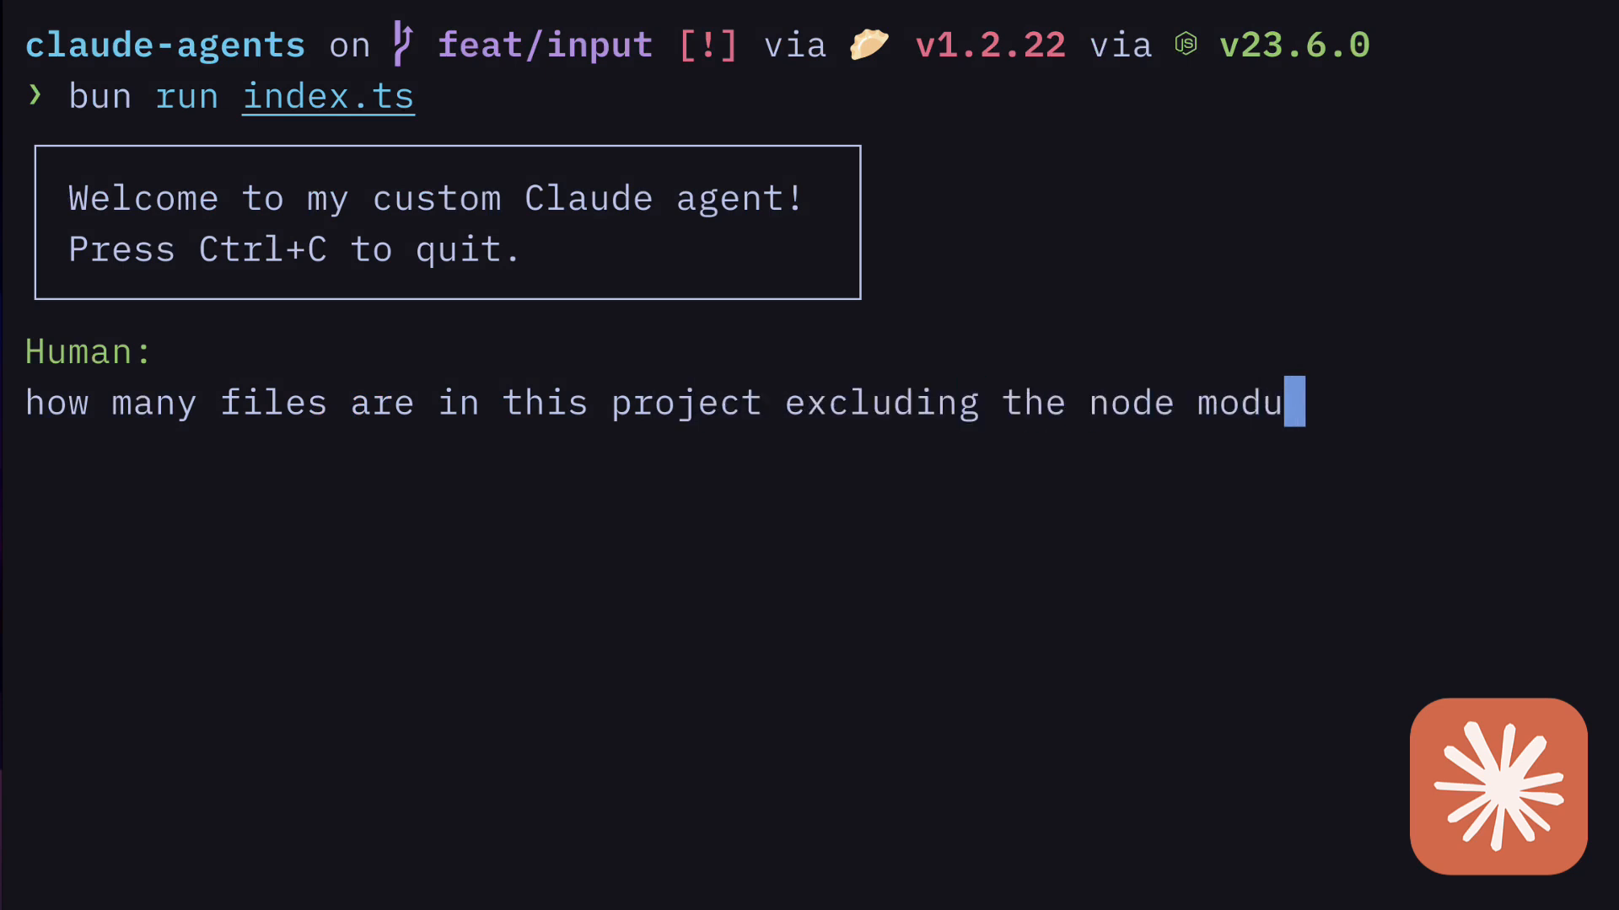
Ask the interactive agent how many files are in this project, getting 65, then begin a 'what's' follow-up.
key("Return")
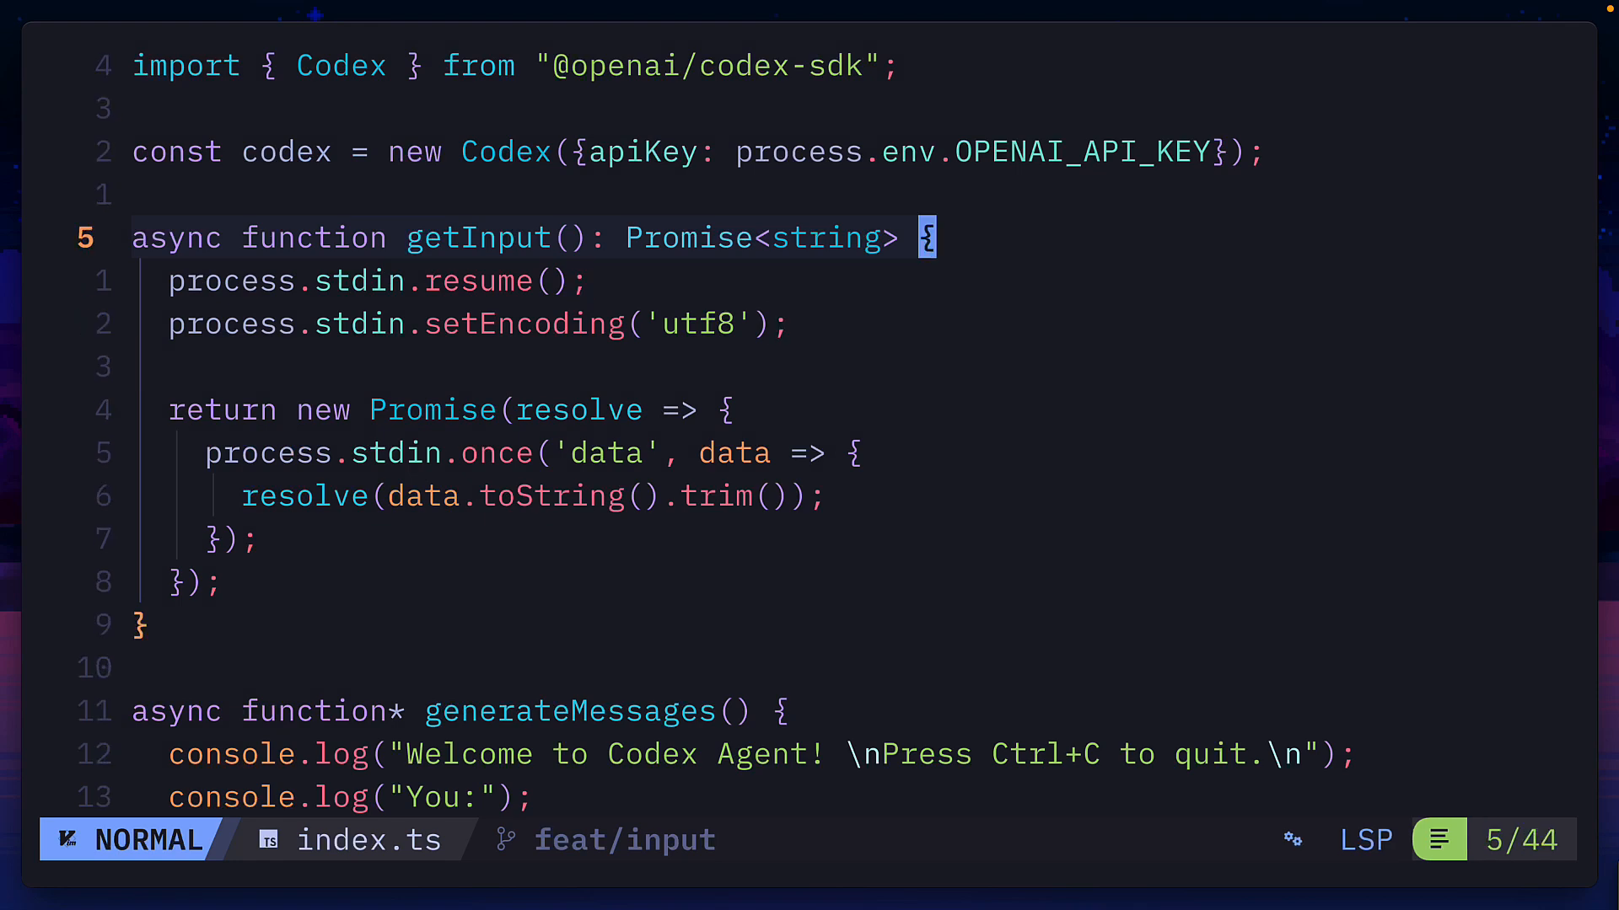
key("V")
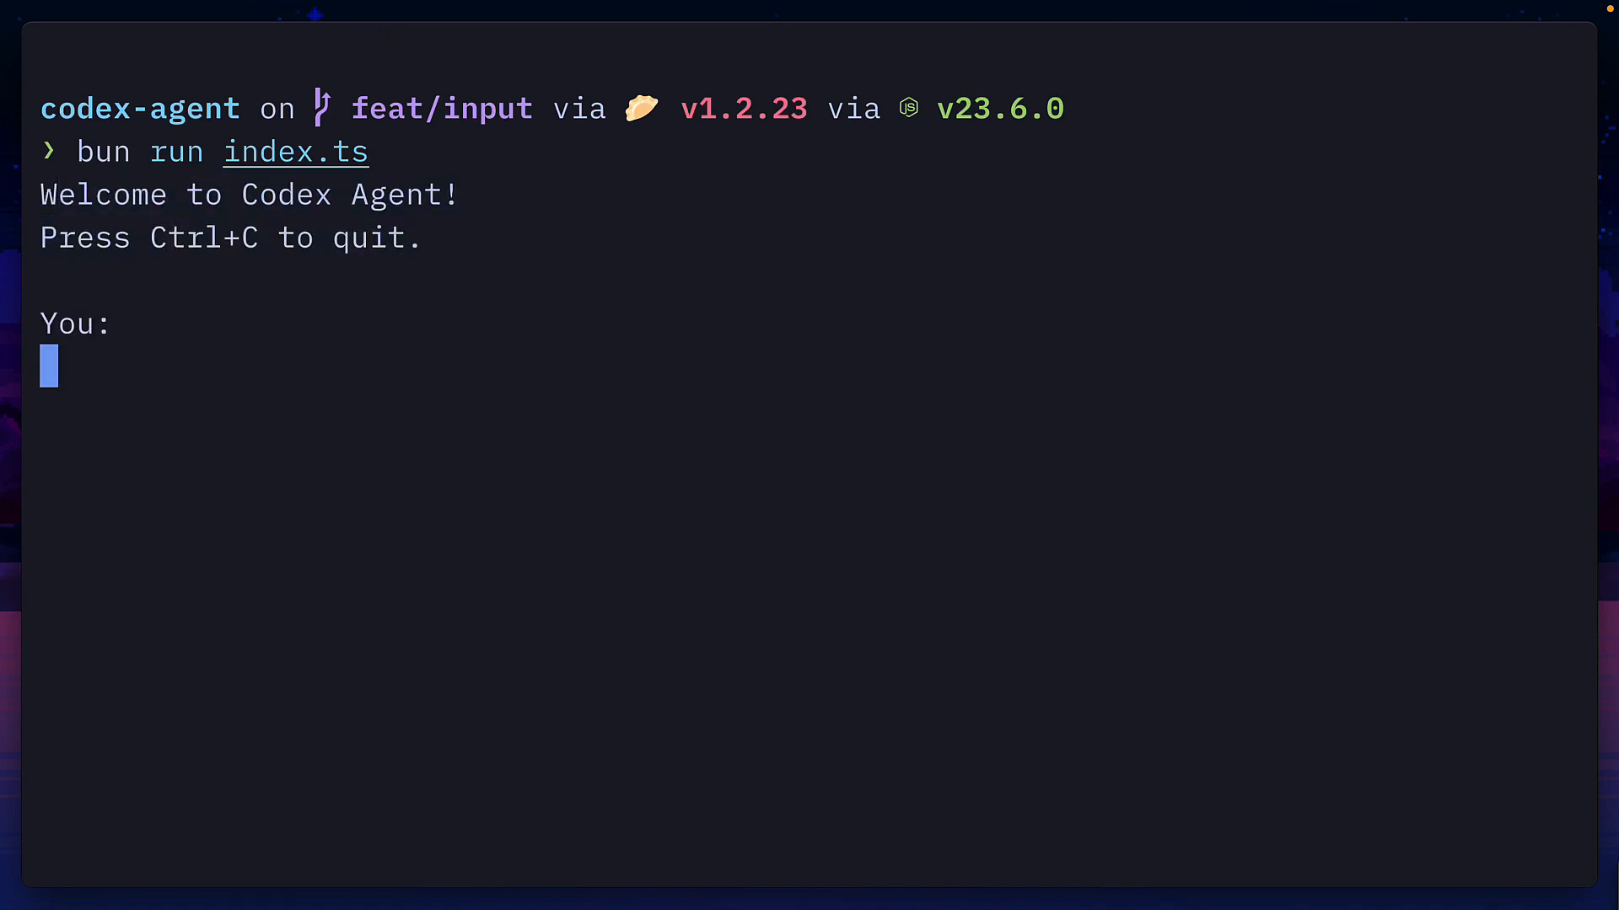
type("How many files are in this project exclu")
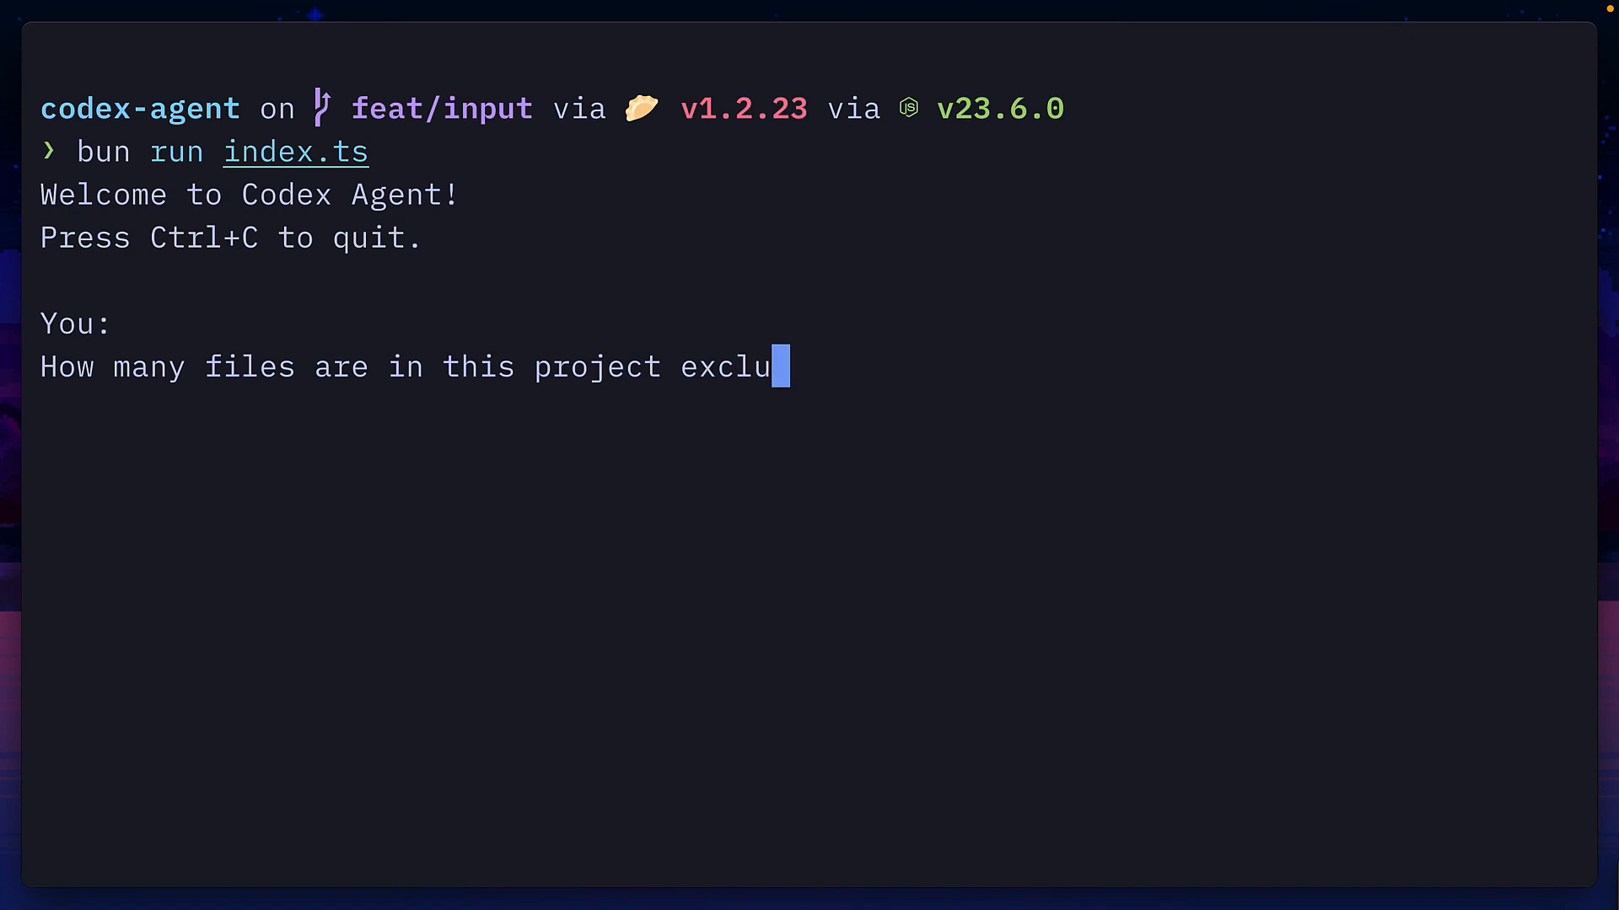
key("Return")
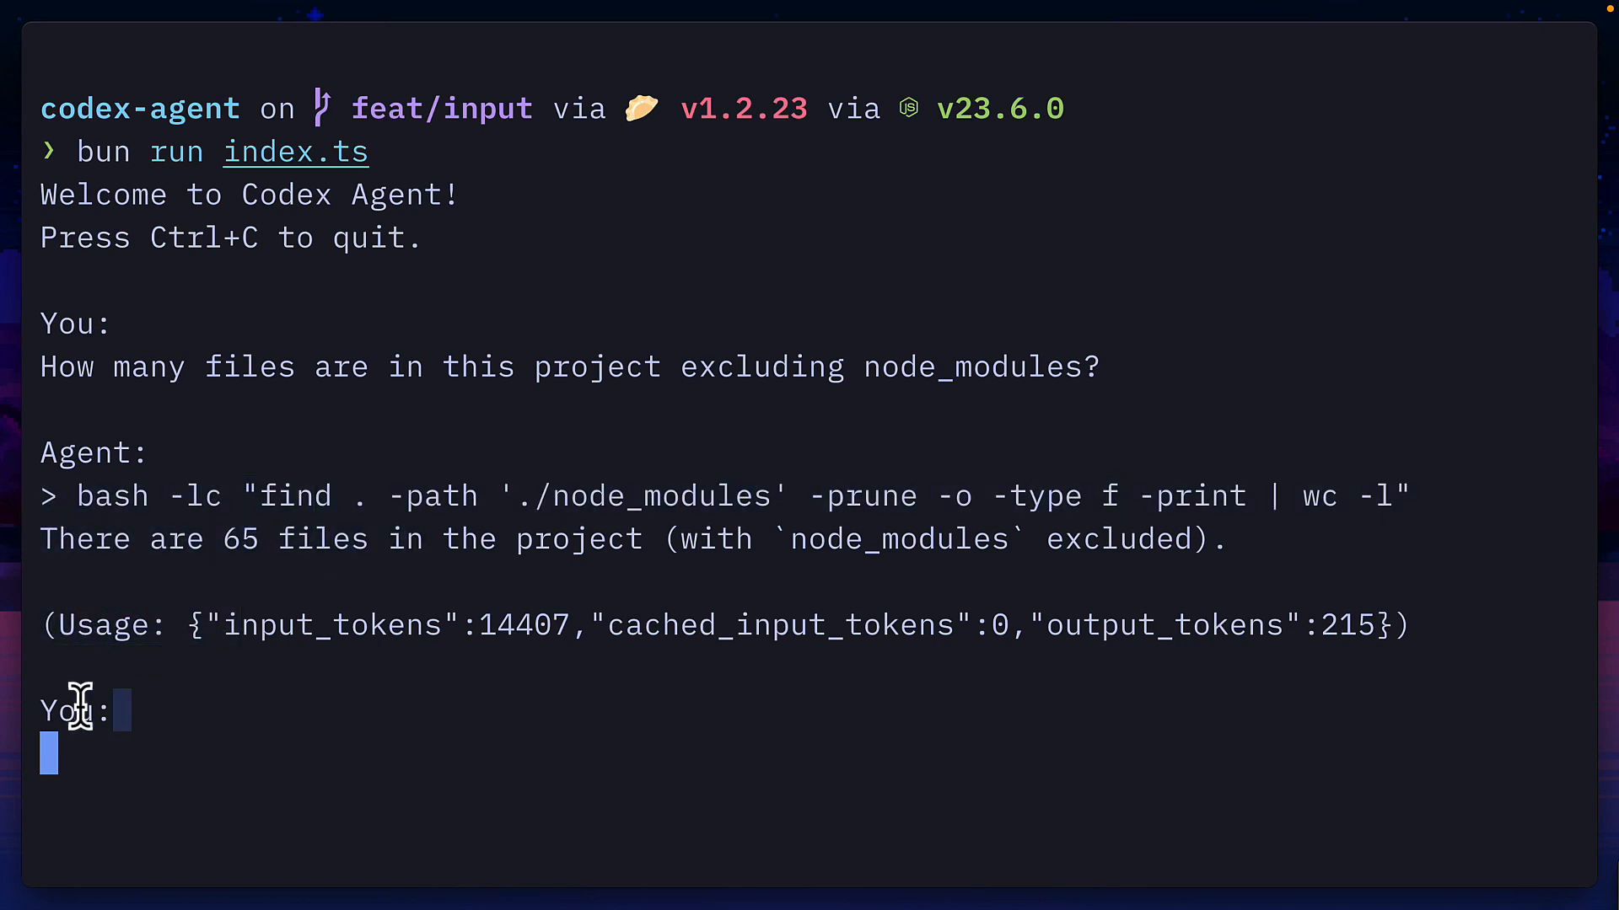
mouse_move(167, 715)
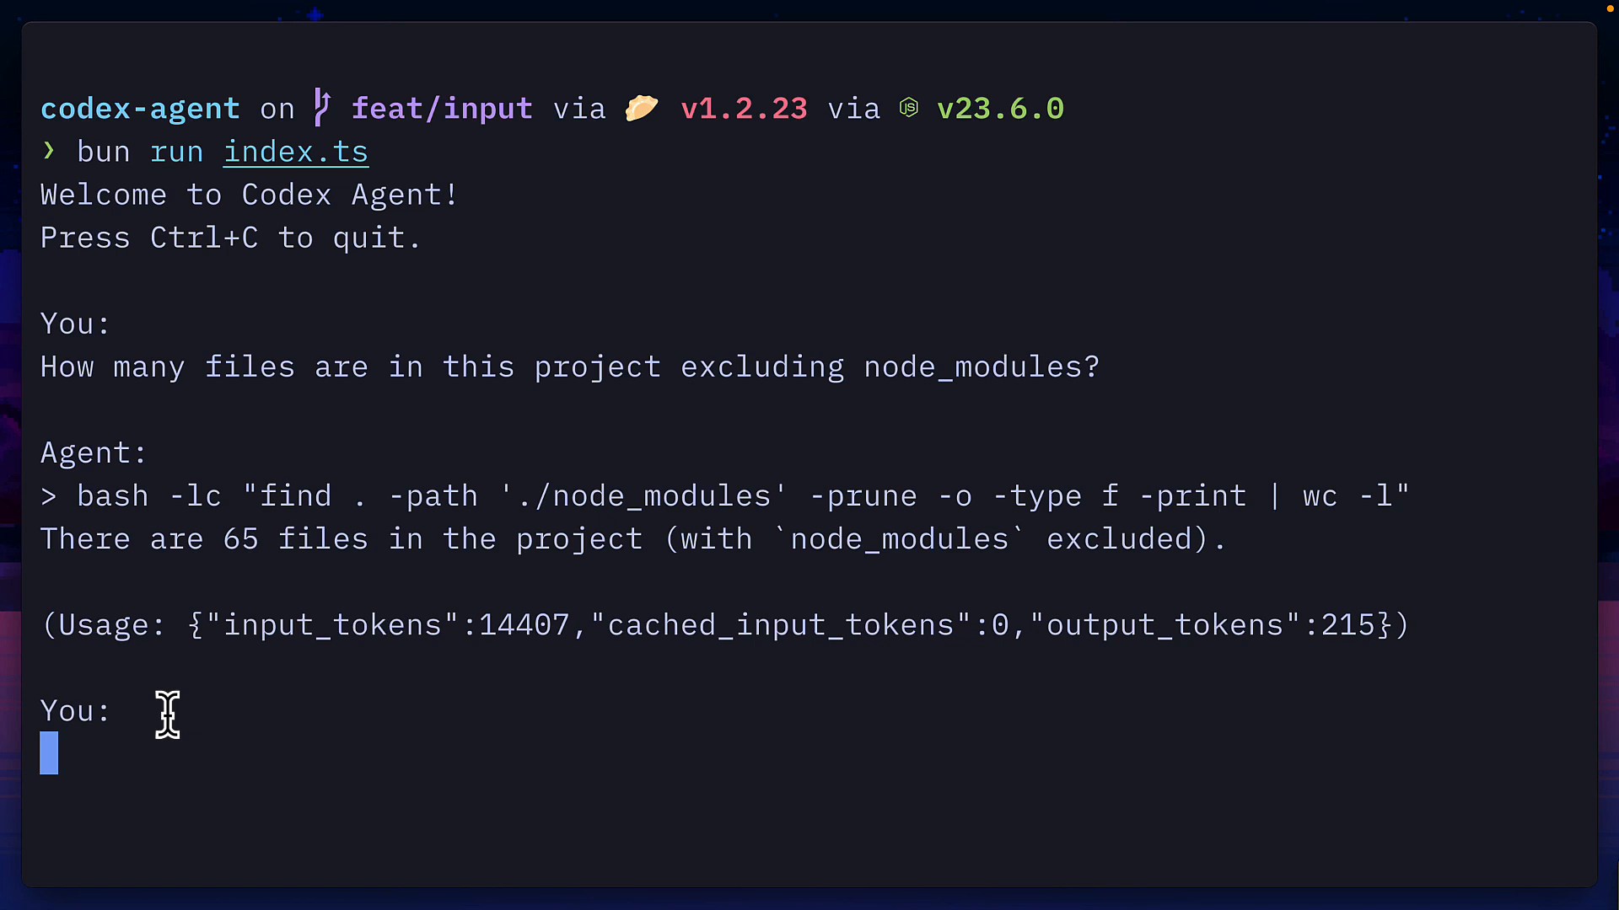
type("what's")
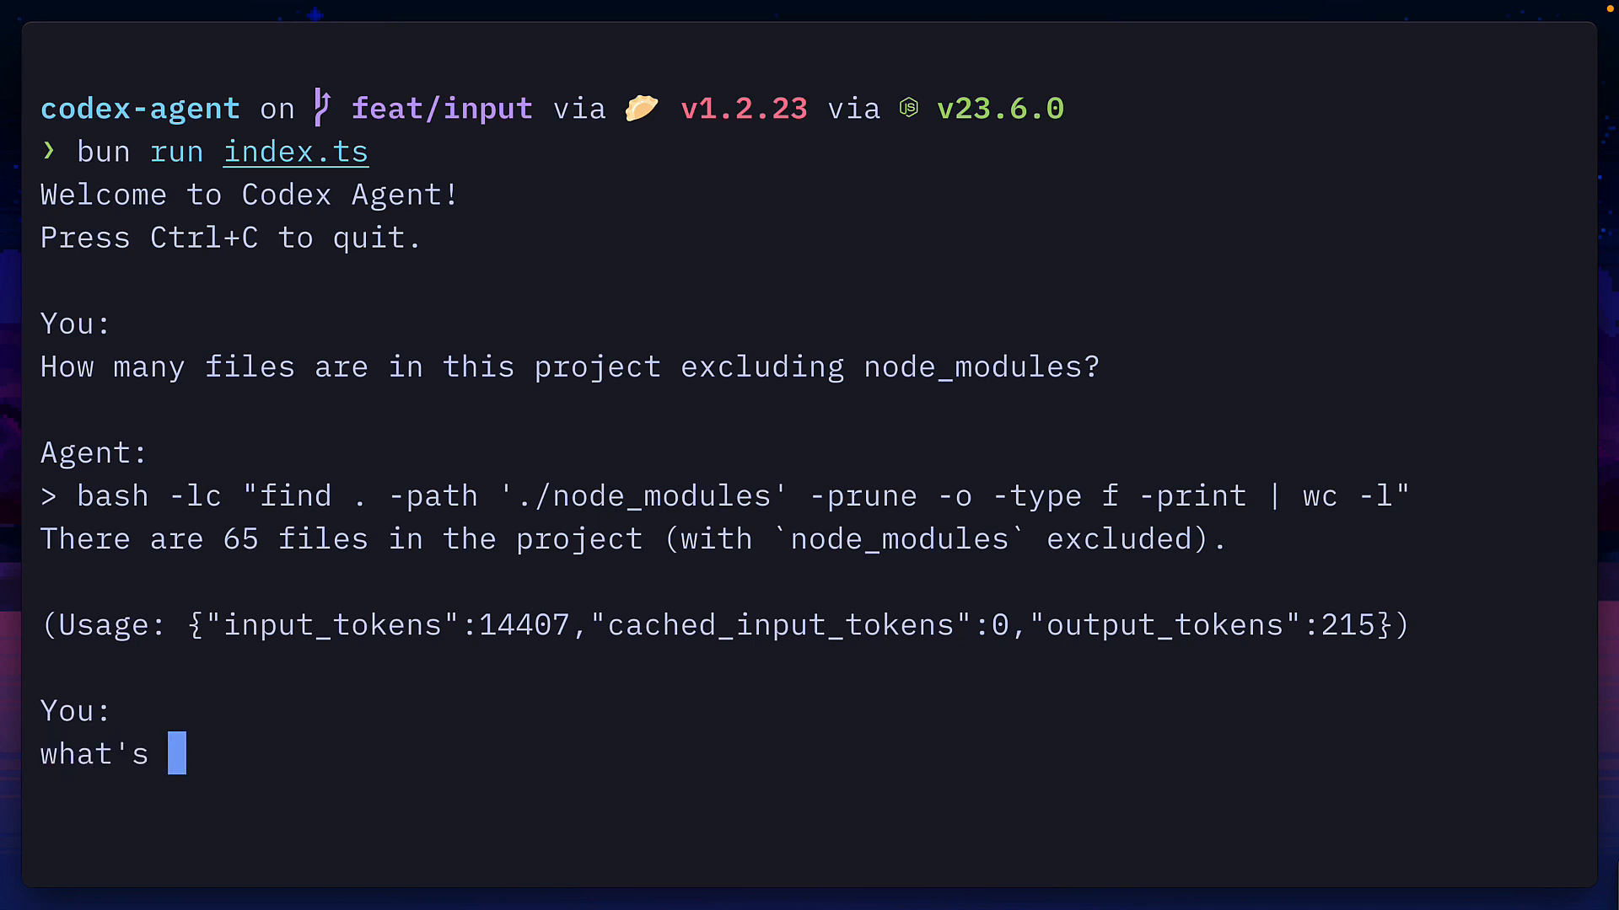